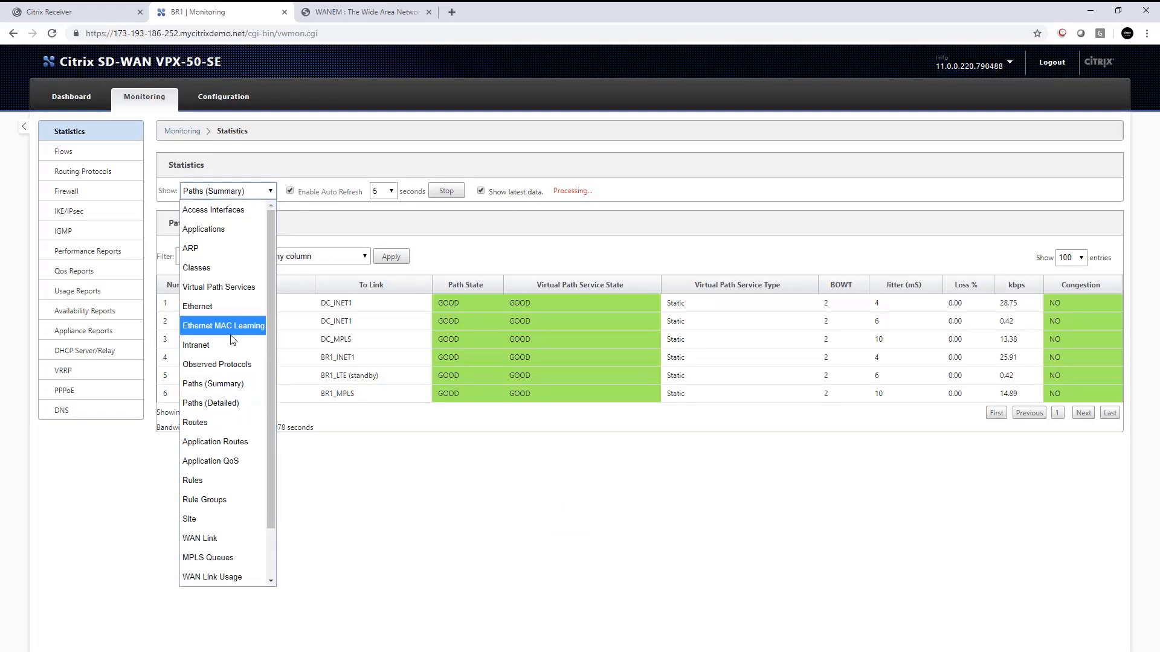
Show Routes statistics, listing the five routes of the default routing domain.
click(194, 423)
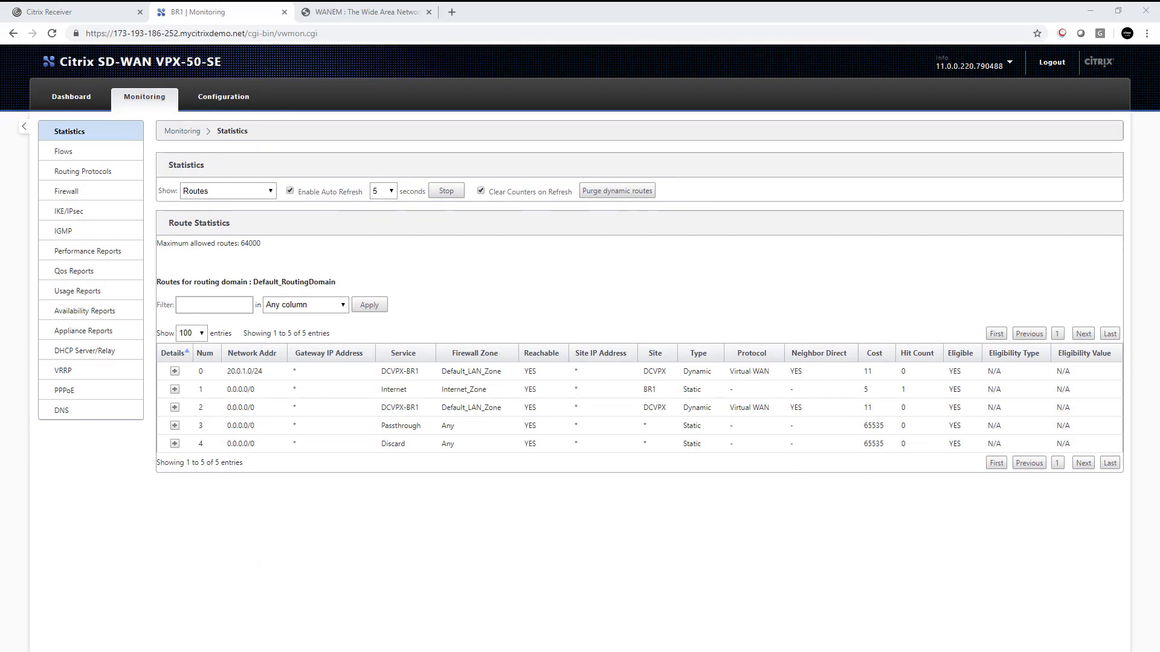
Review the route table, now listing all sixteen routes.
click(617, 190)
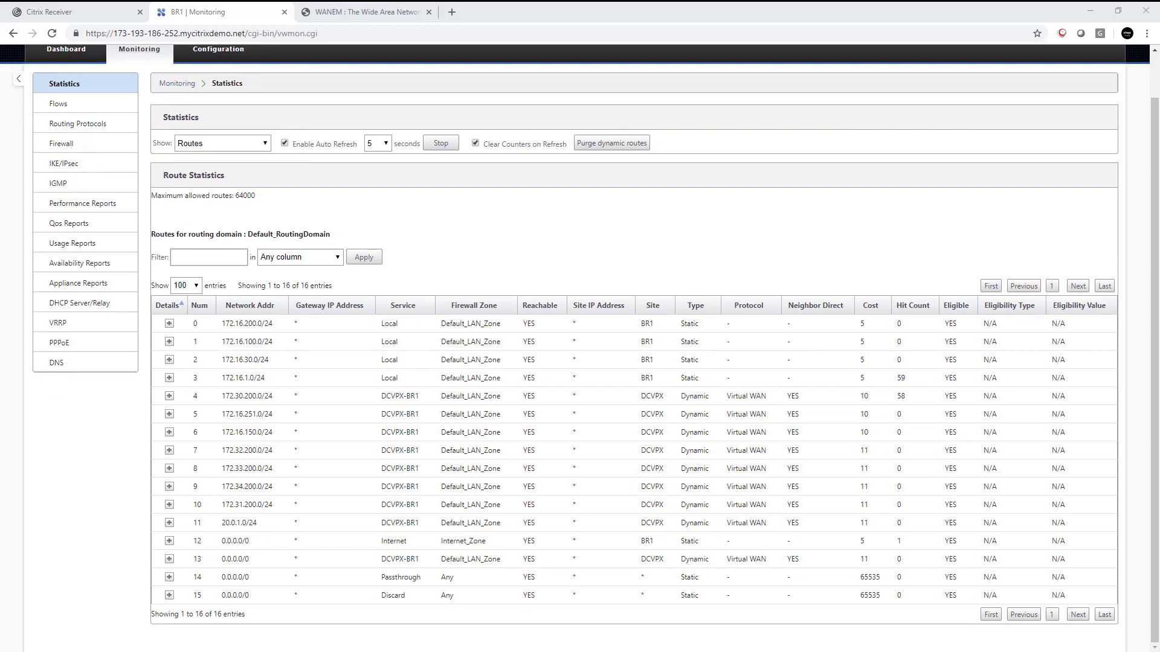
click(612, 142)
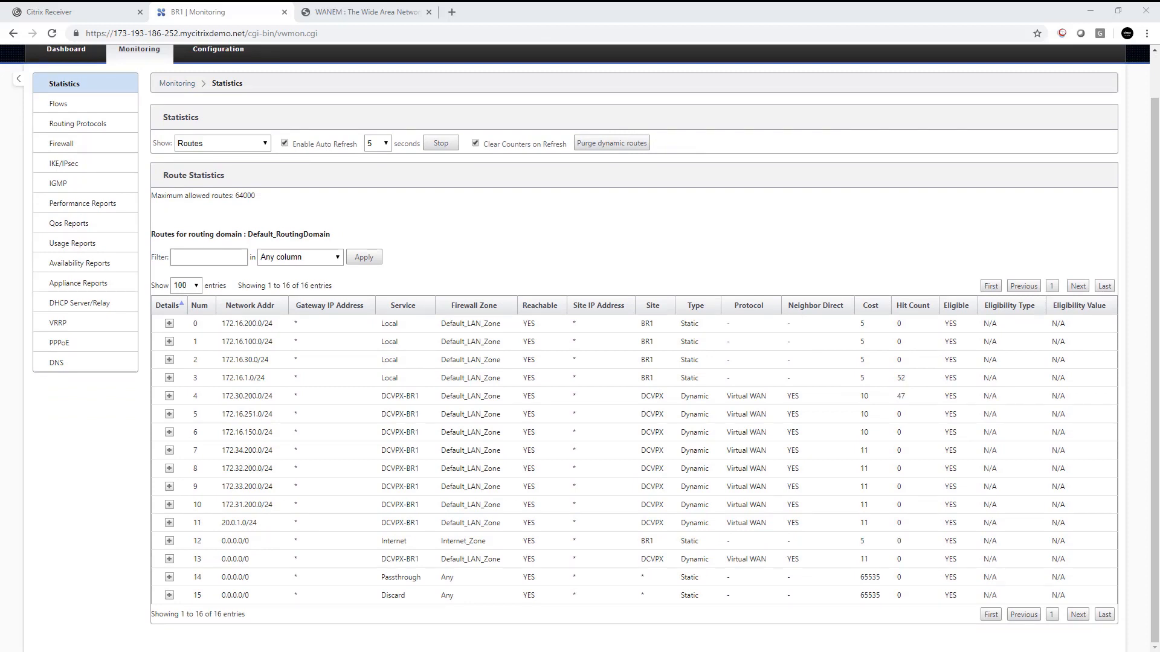
click(612, 142)
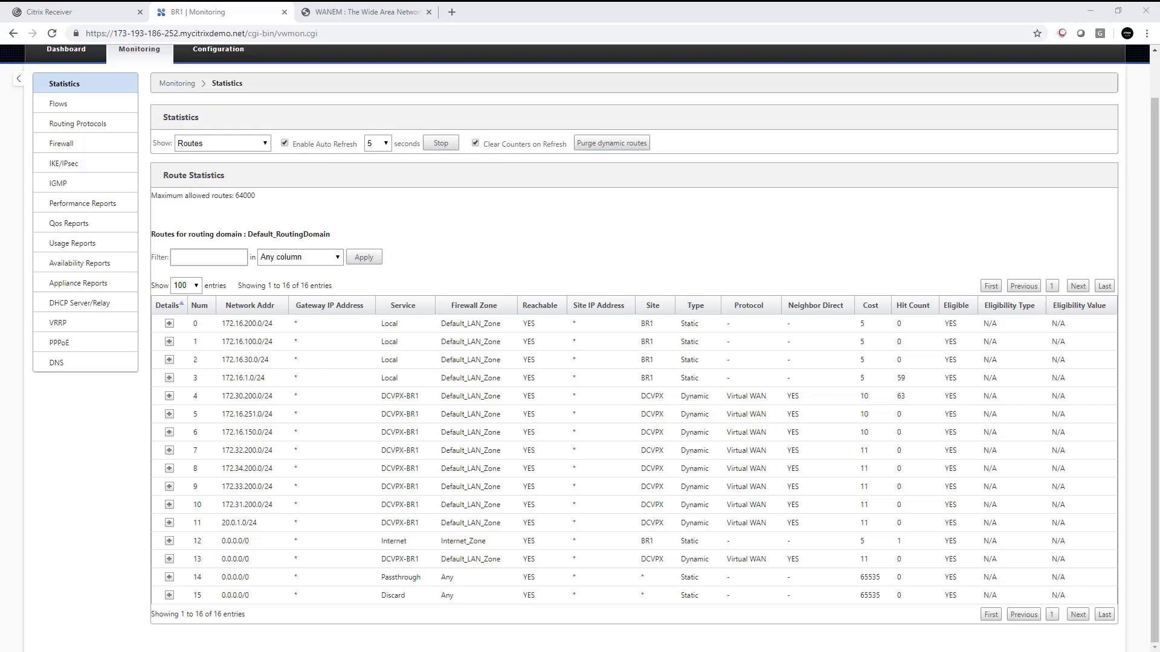
Launch the Branch Desktop - Win2016 session from Citrix Receiver.
click(61, 10)
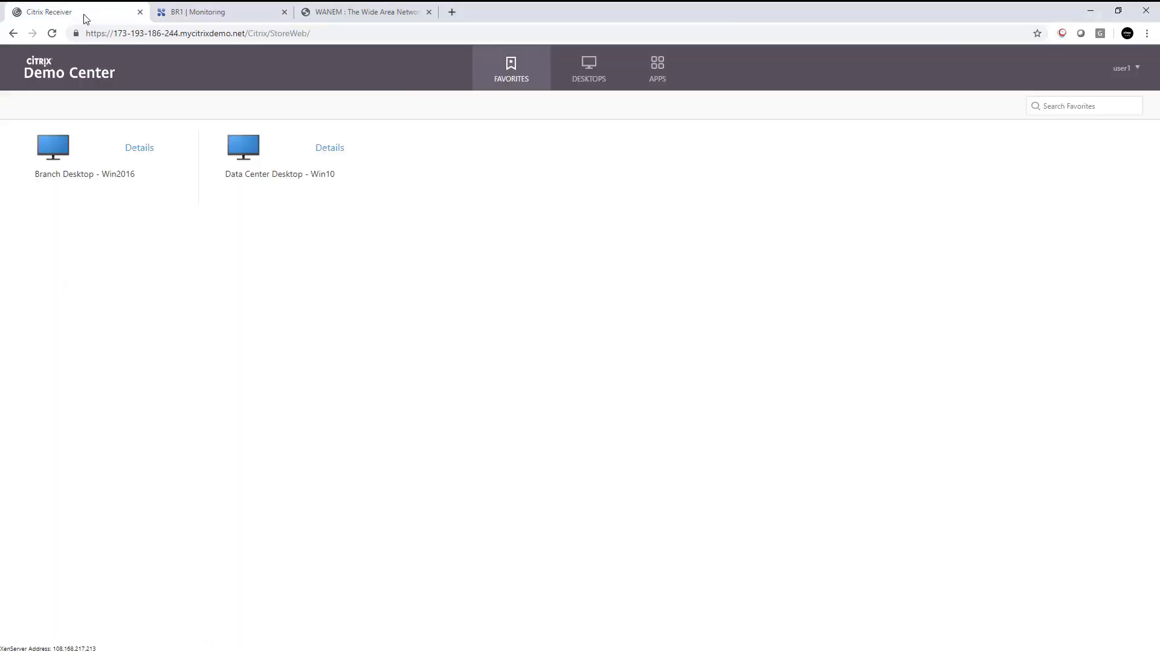
click(52, 146)
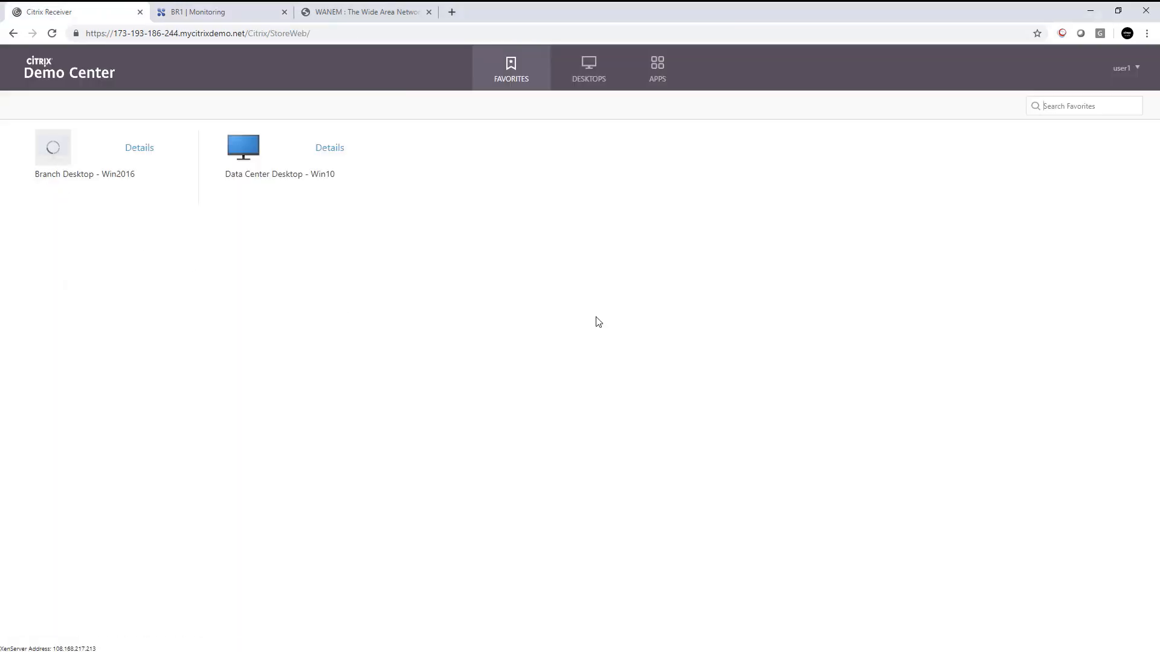
click(53, 147)
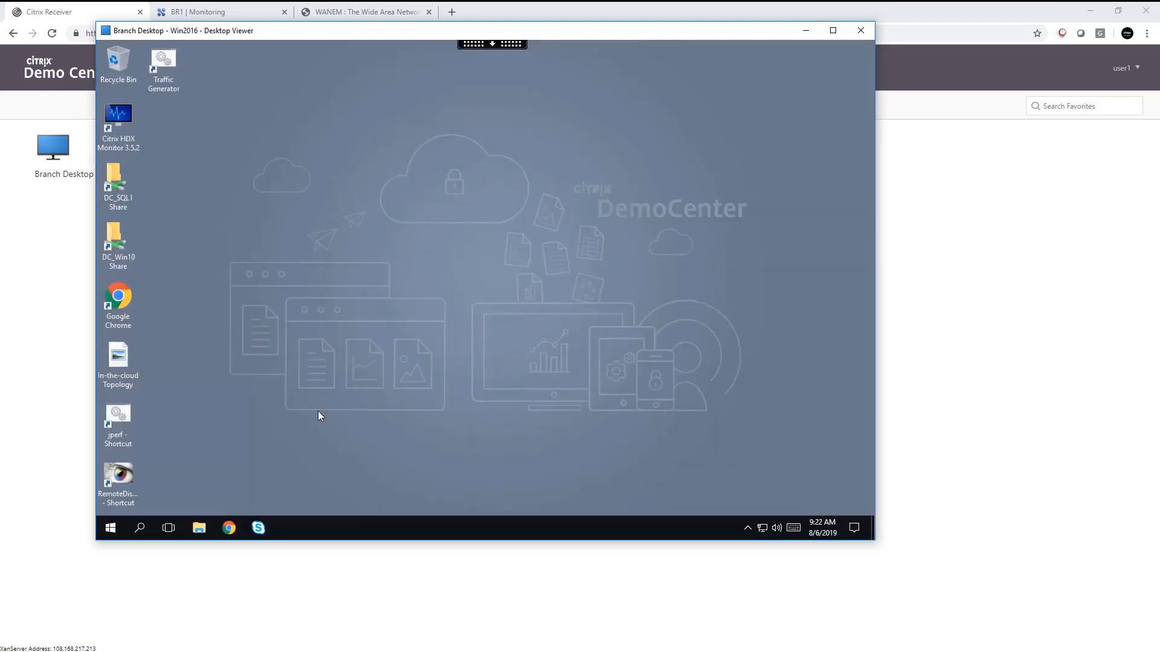
Run NetworkAssessmentTool.exe from Command Prompt, measuring 22.5 ms RTT latency.
text(cmd)
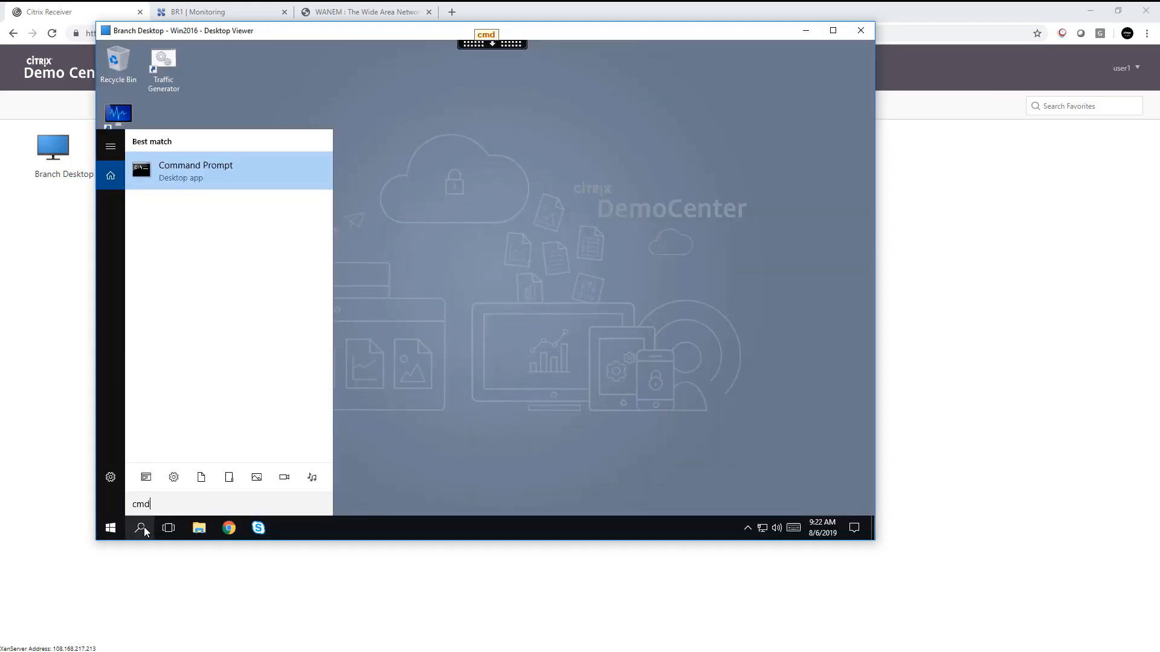
click(195, 171)
text(cd "c:\Program Files (x86)
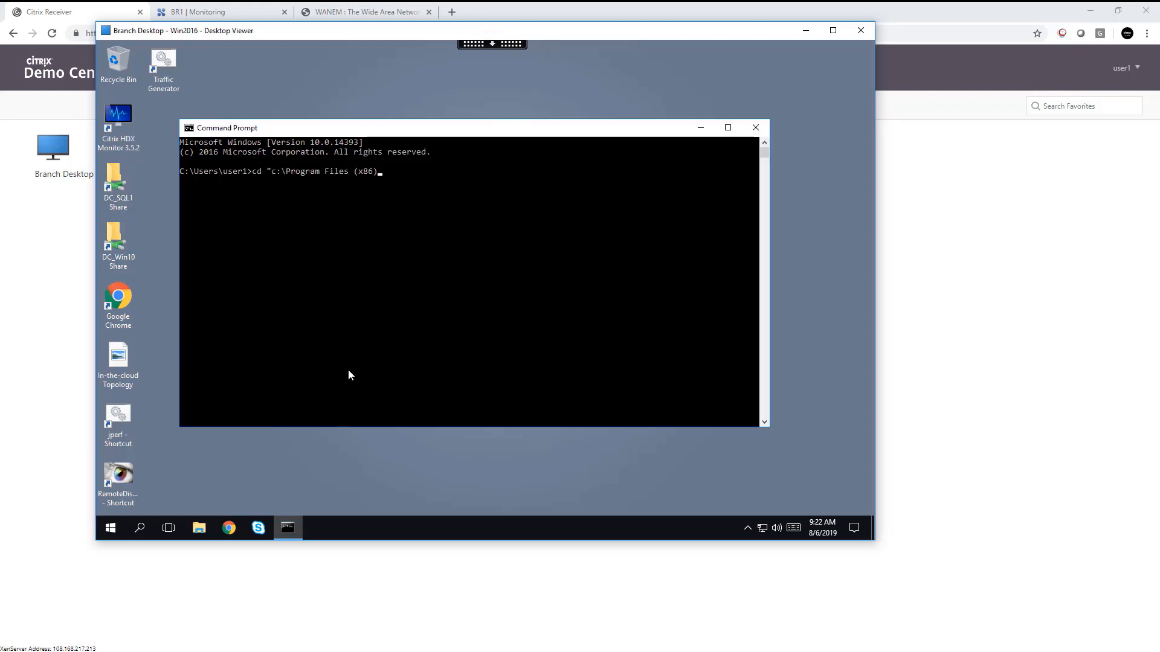
text(\Microsoft SDKs")
text(.\)
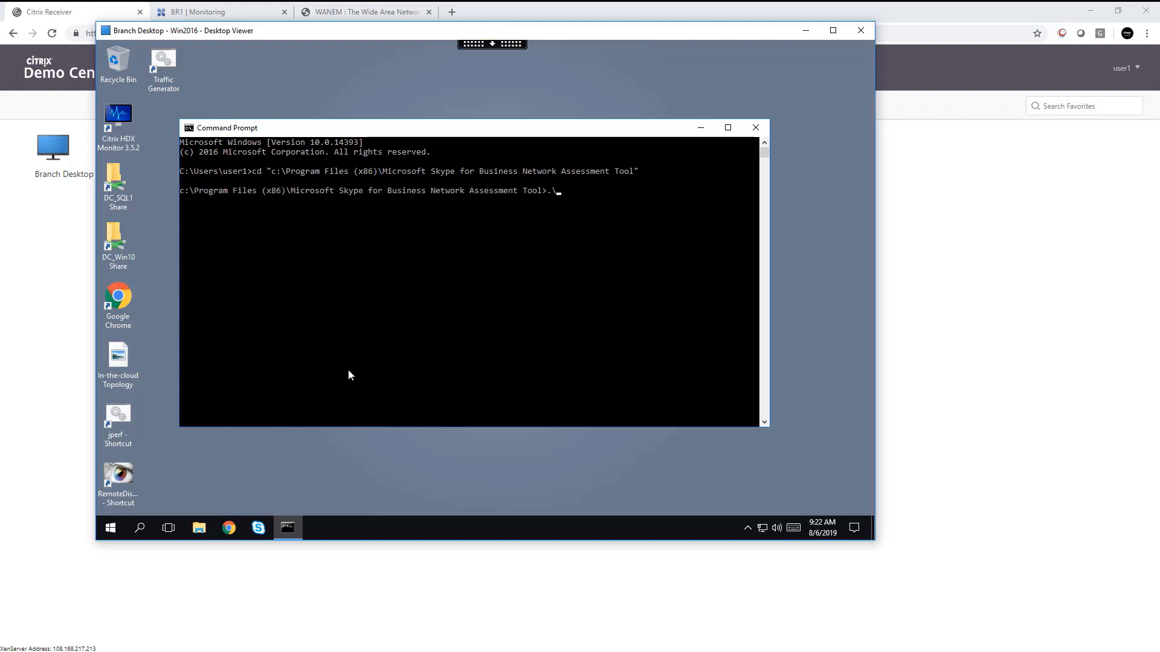
text(NetworkAssessmentTool.exe)
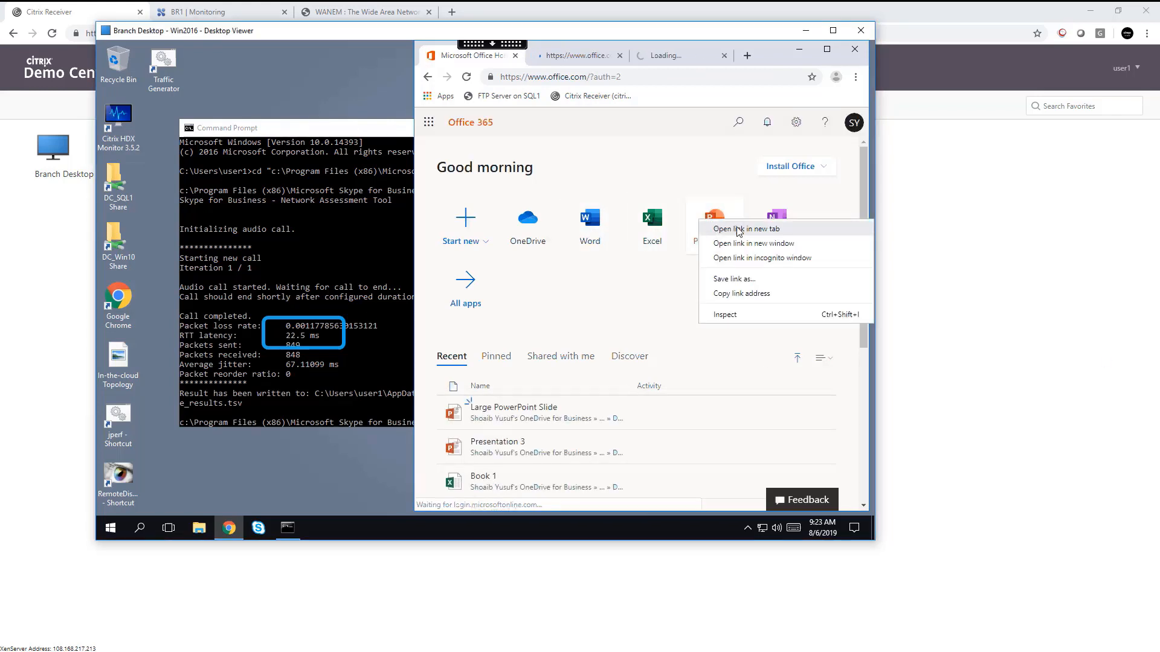
Open PowerPoint in a new tab, then switch to the WANem administration page.
click(747, 229)
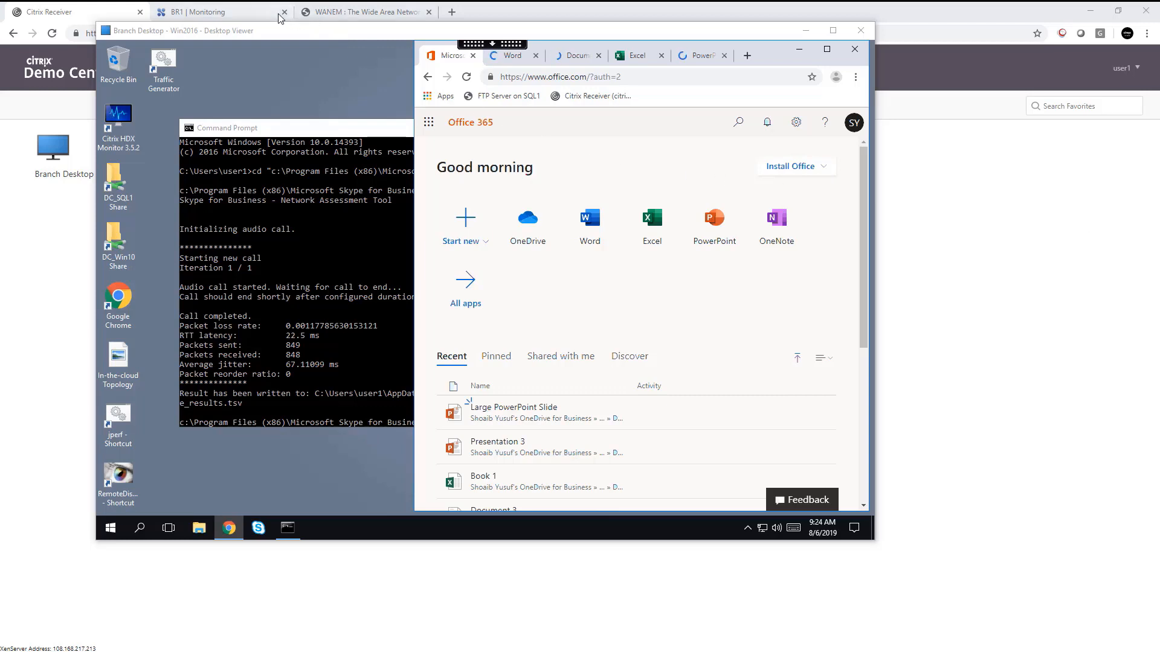
click(369, 11)
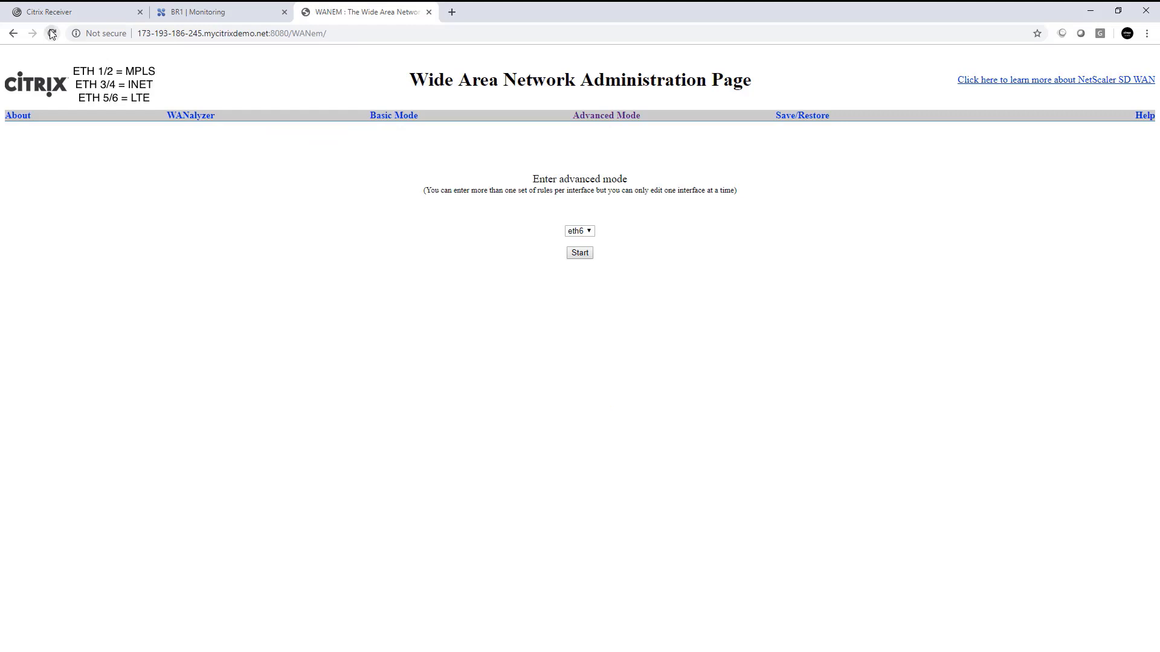
Apply delay on eth2 and 100% loss on eth4; assessment now shows 120 ms.
click(579, 231)
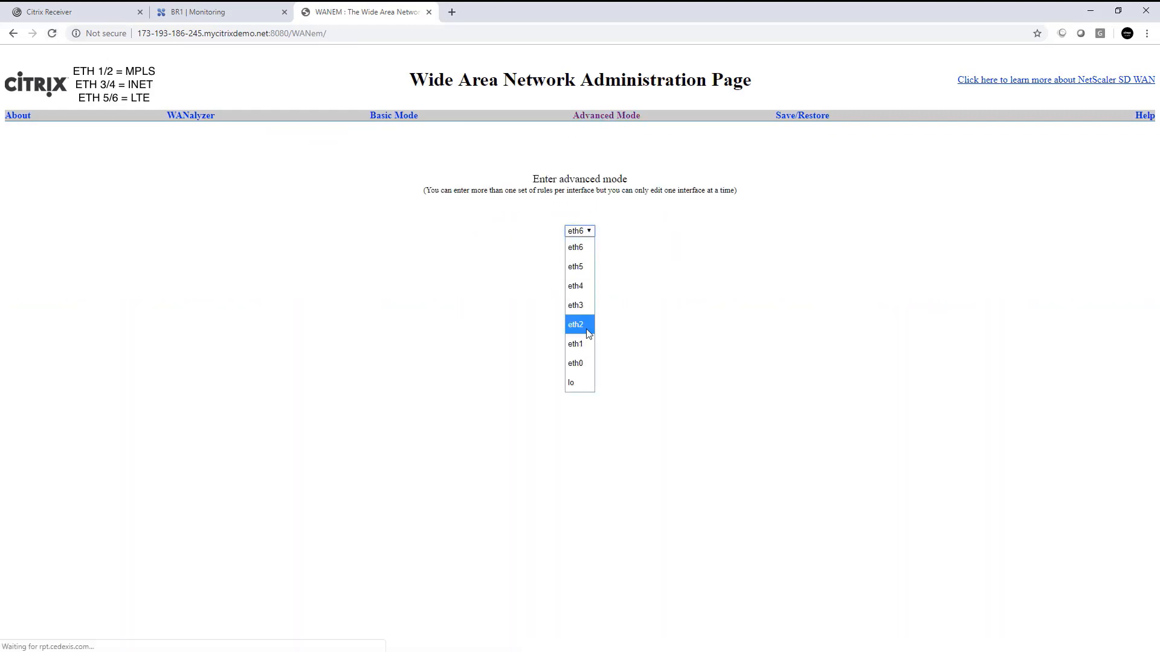
click(575, 325)
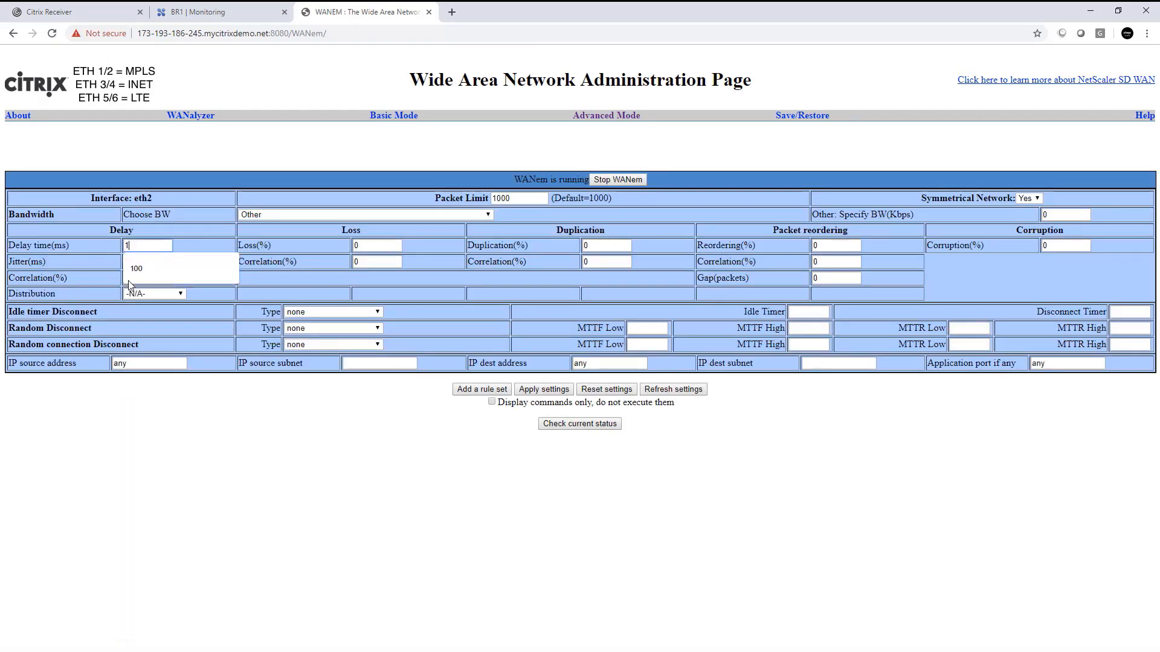
click(606, 116)
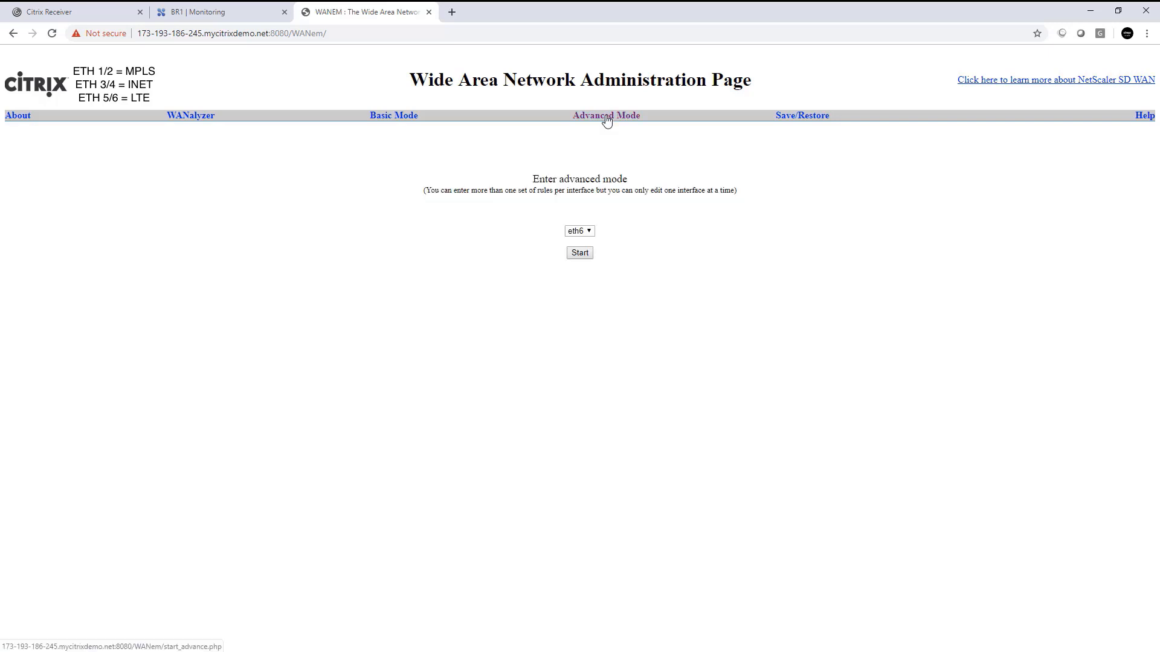
click(580, 252)
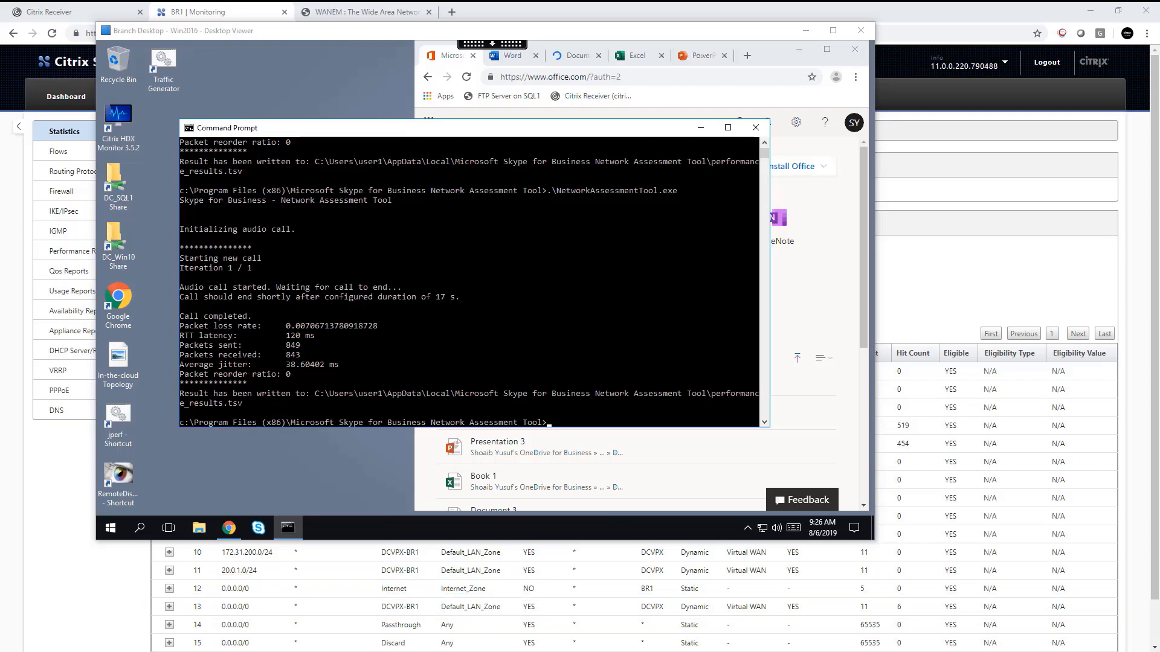
click(363, 12)
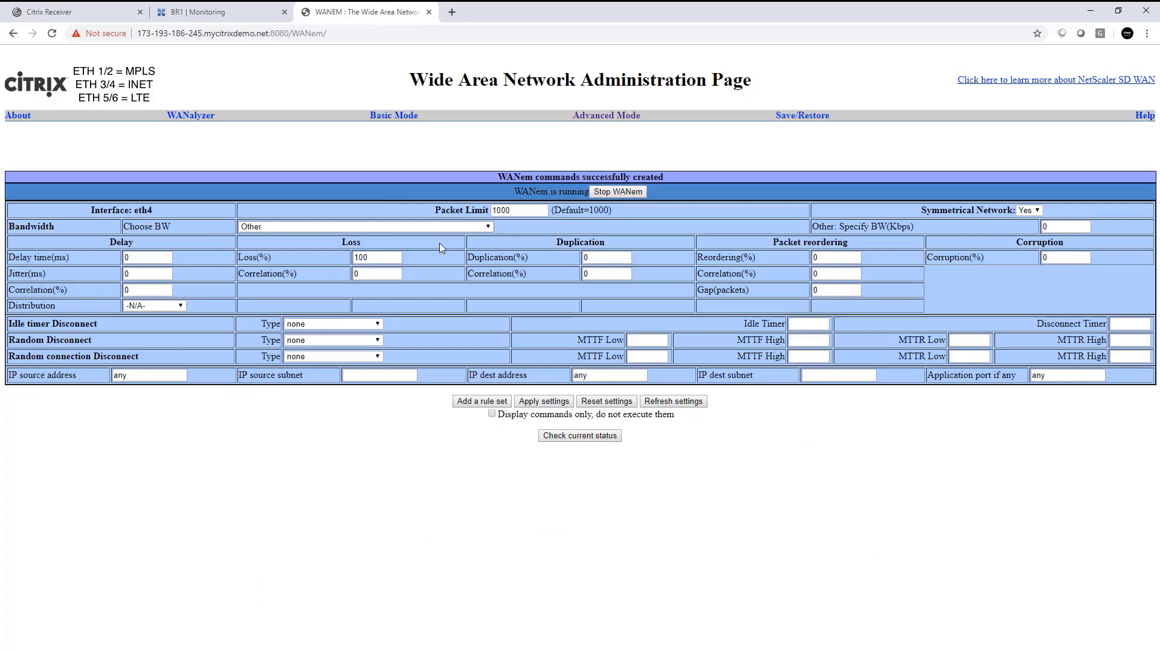
Clear eth4's Loss(%) value, apply, and return to BR1 route statistics.
click(377, 257)
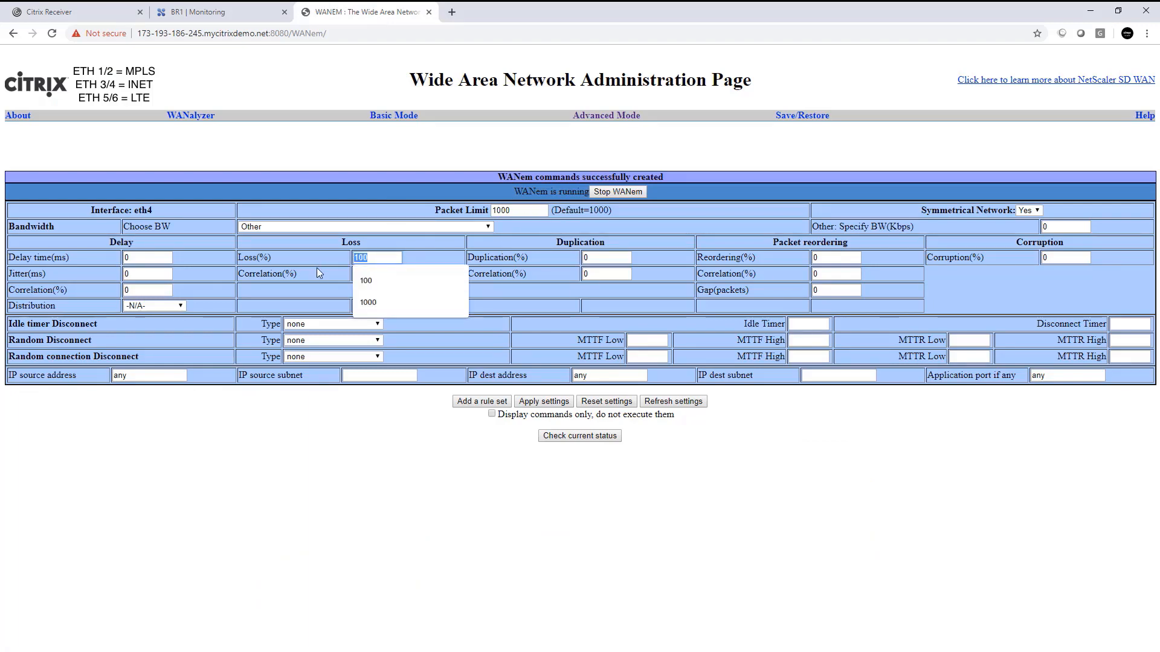
click(202, 12)
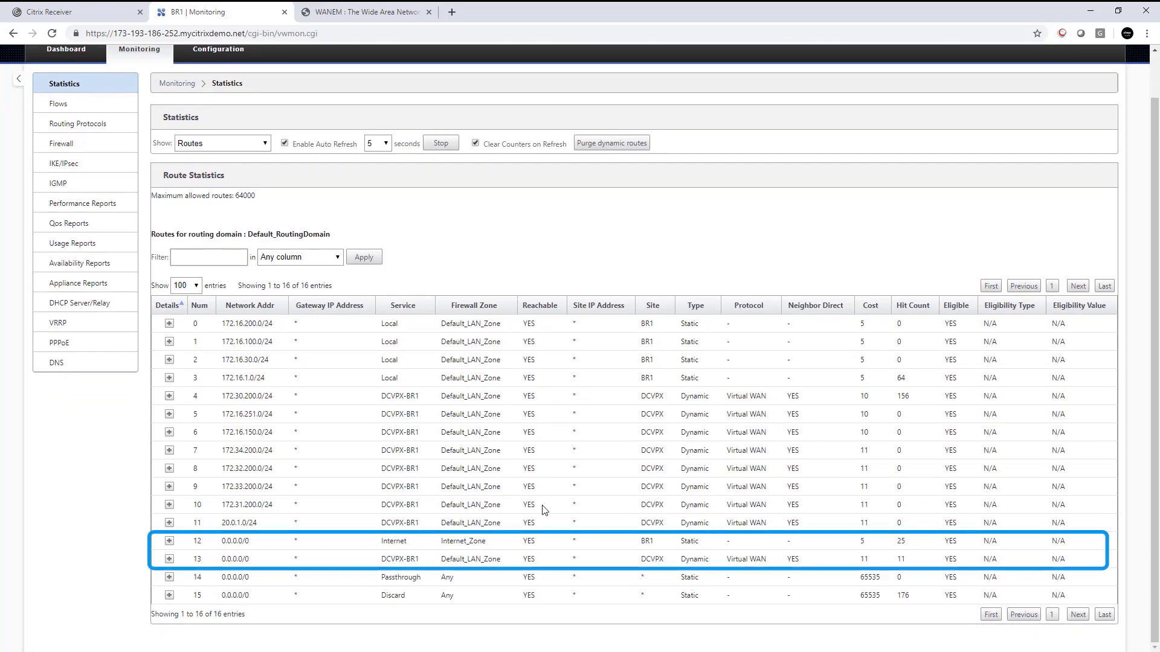
mouse_move(663, 556)
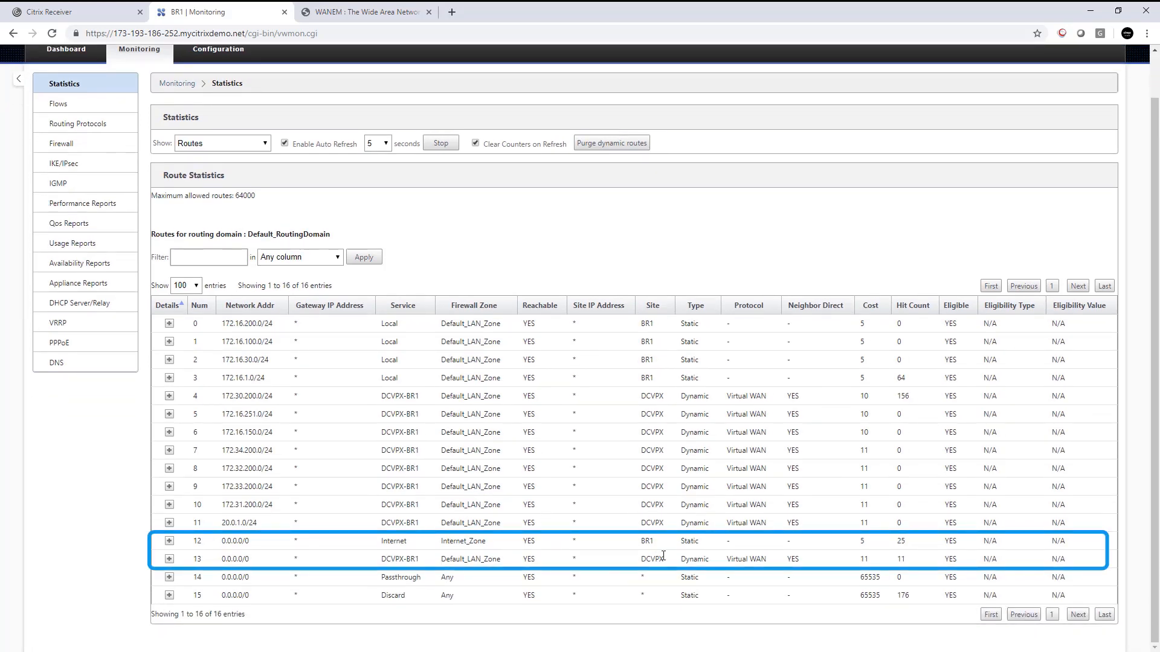
click(611, 143)
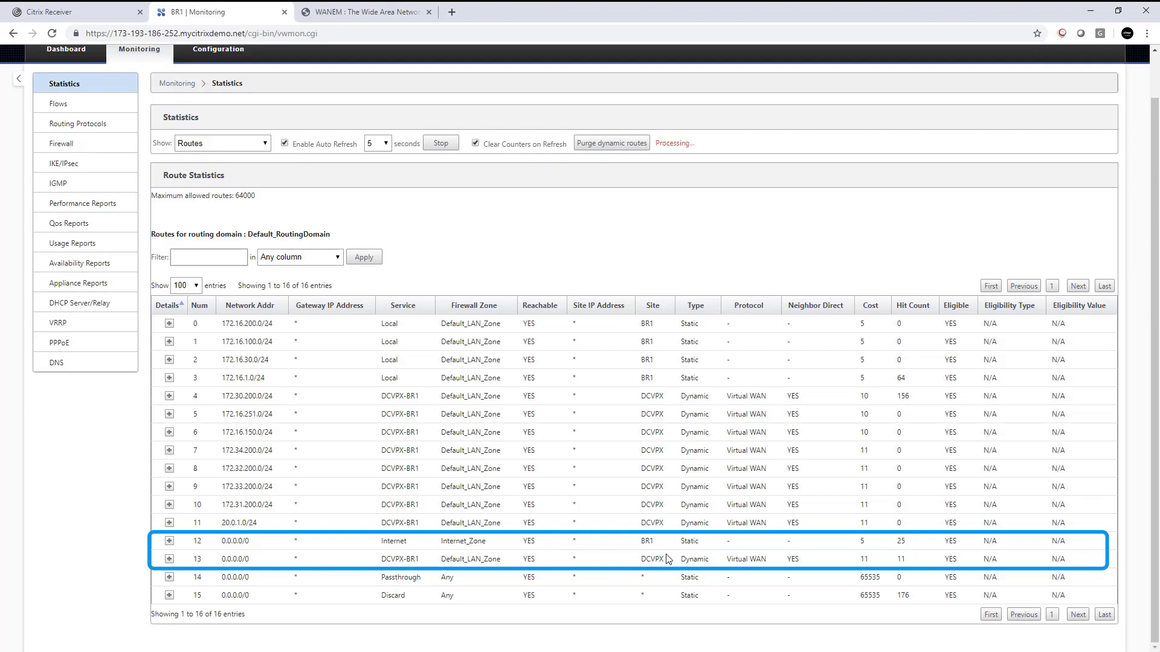